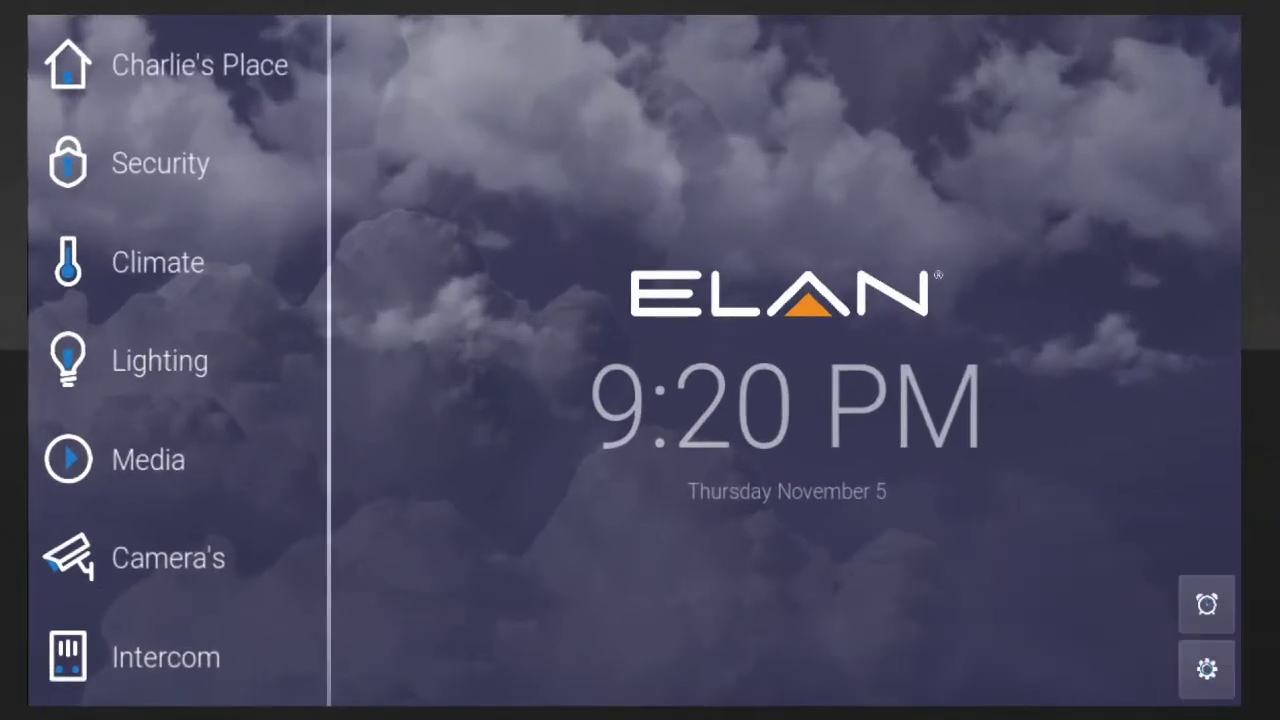
- Show the Media Zones overview listing Kitchen, Porch, Lab Rock, Lab Roar and Great Room
click(148, 458)
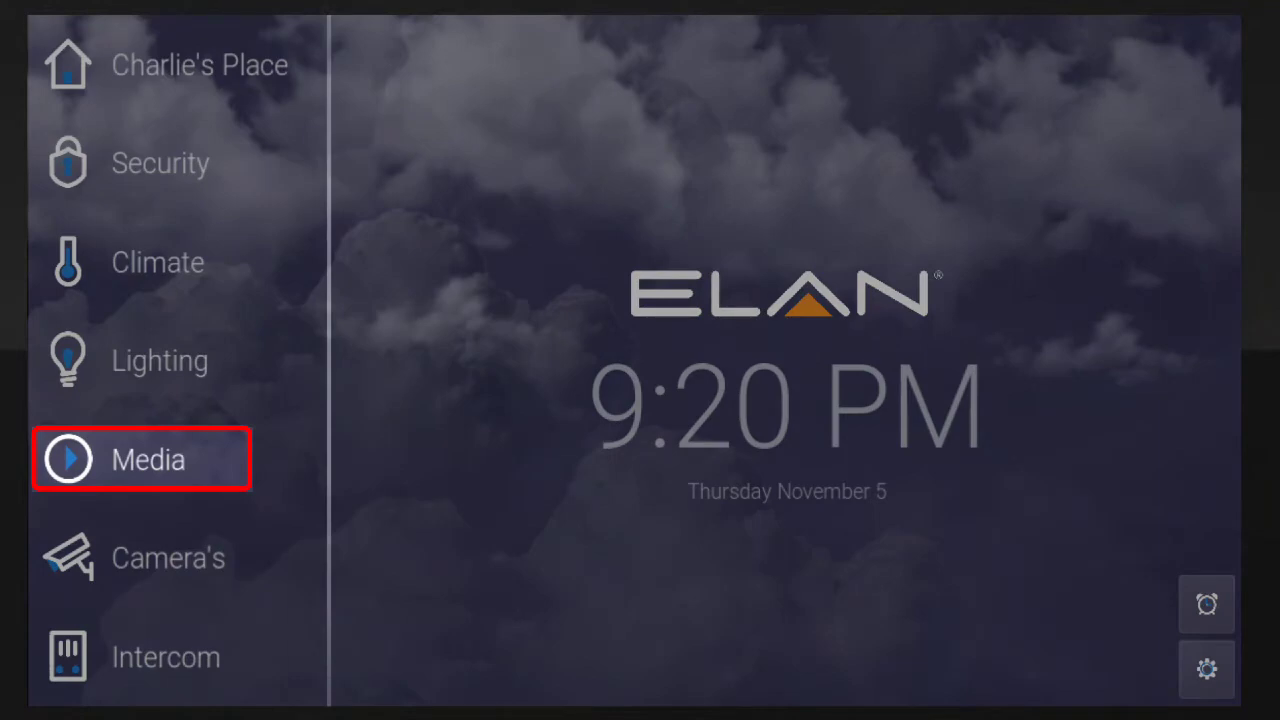
click(148, 458)
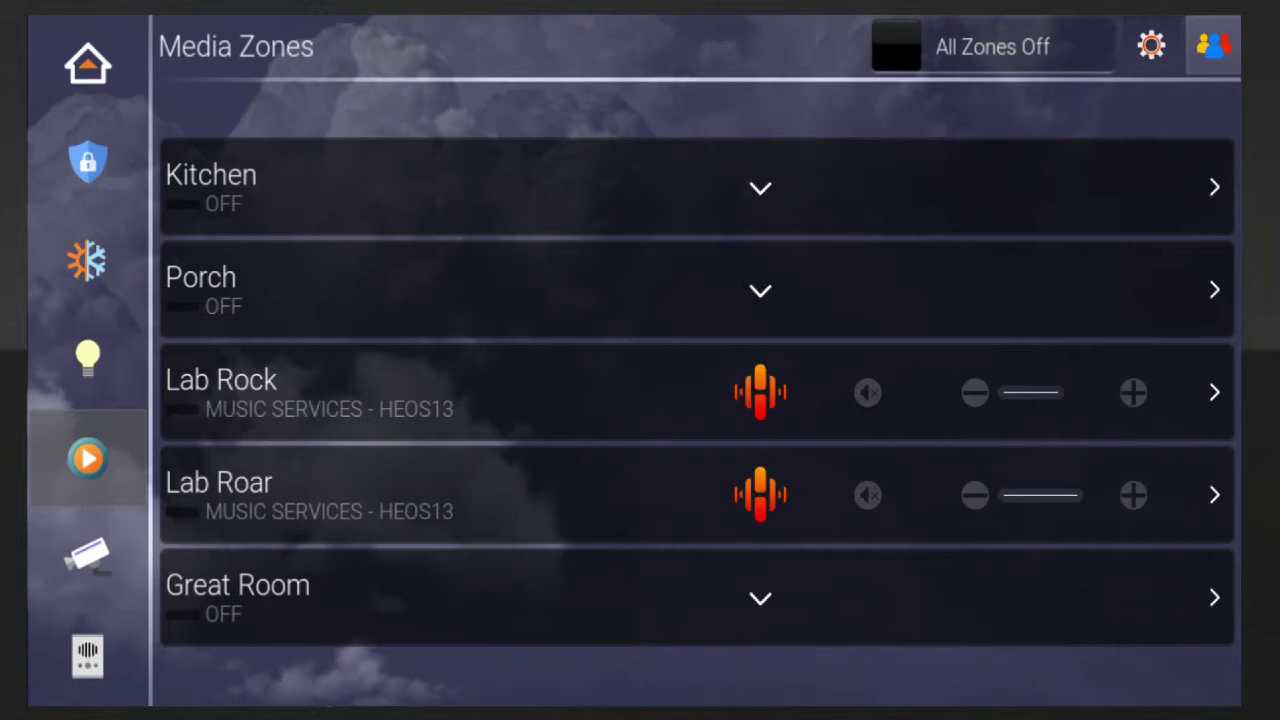
click(760, 494)
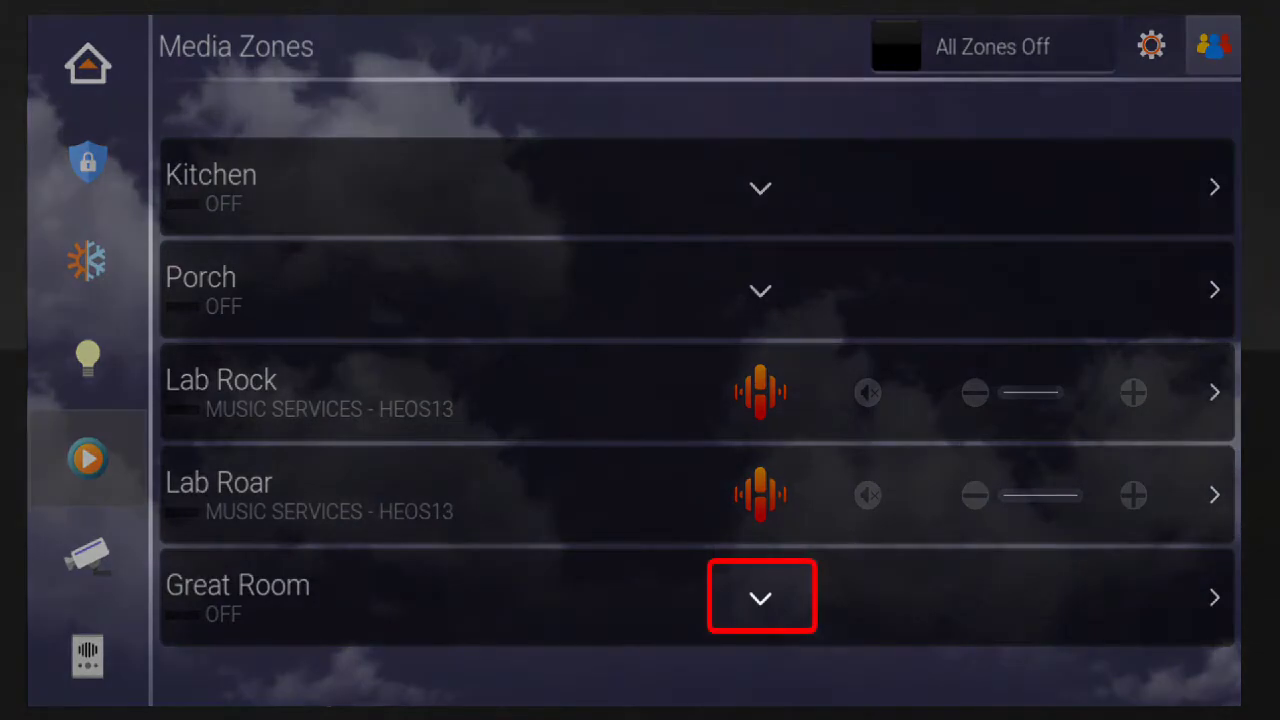
- Turn on the Great Room zone with Xfinity Cable as its source
click(760, 596)
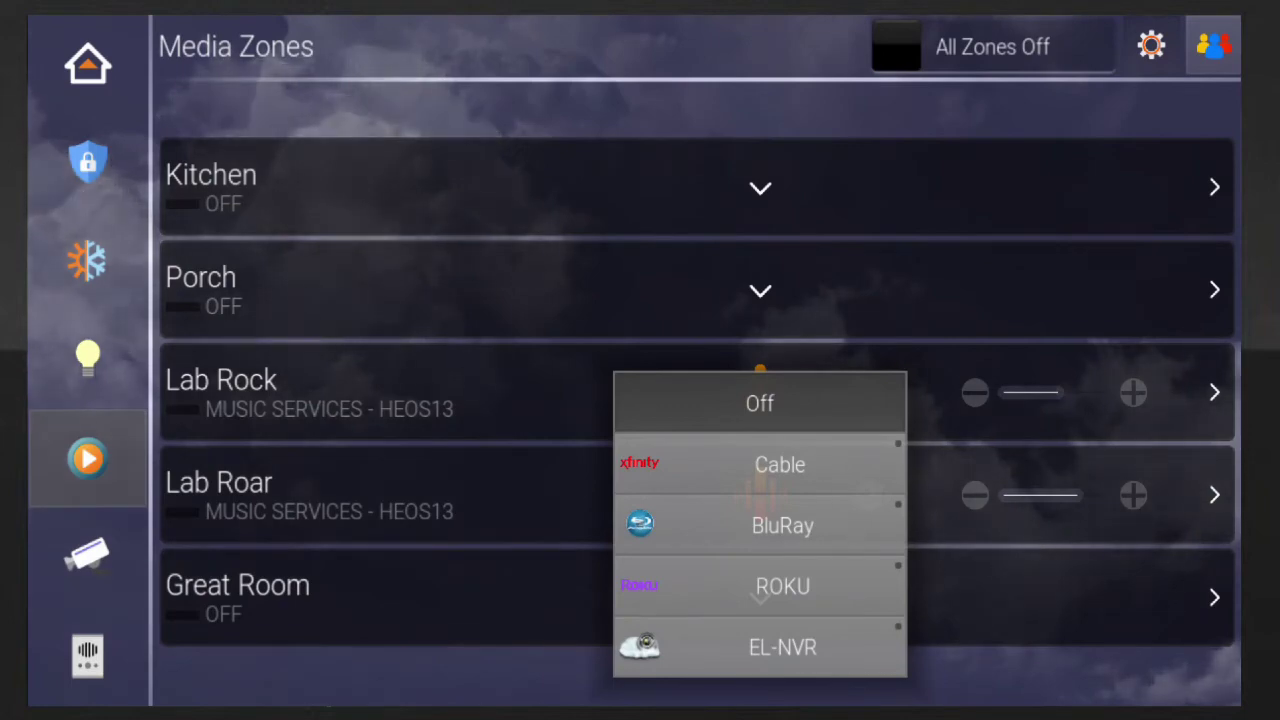
click(780, 464)
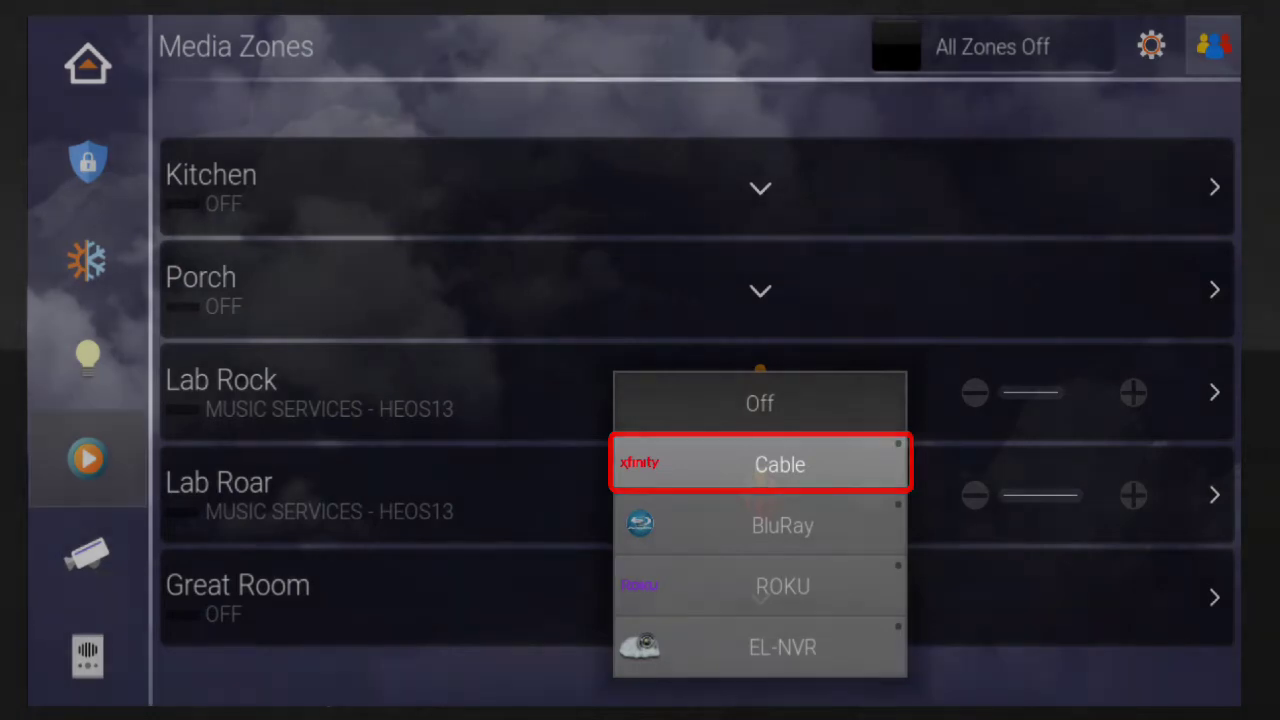
click(760, 464)
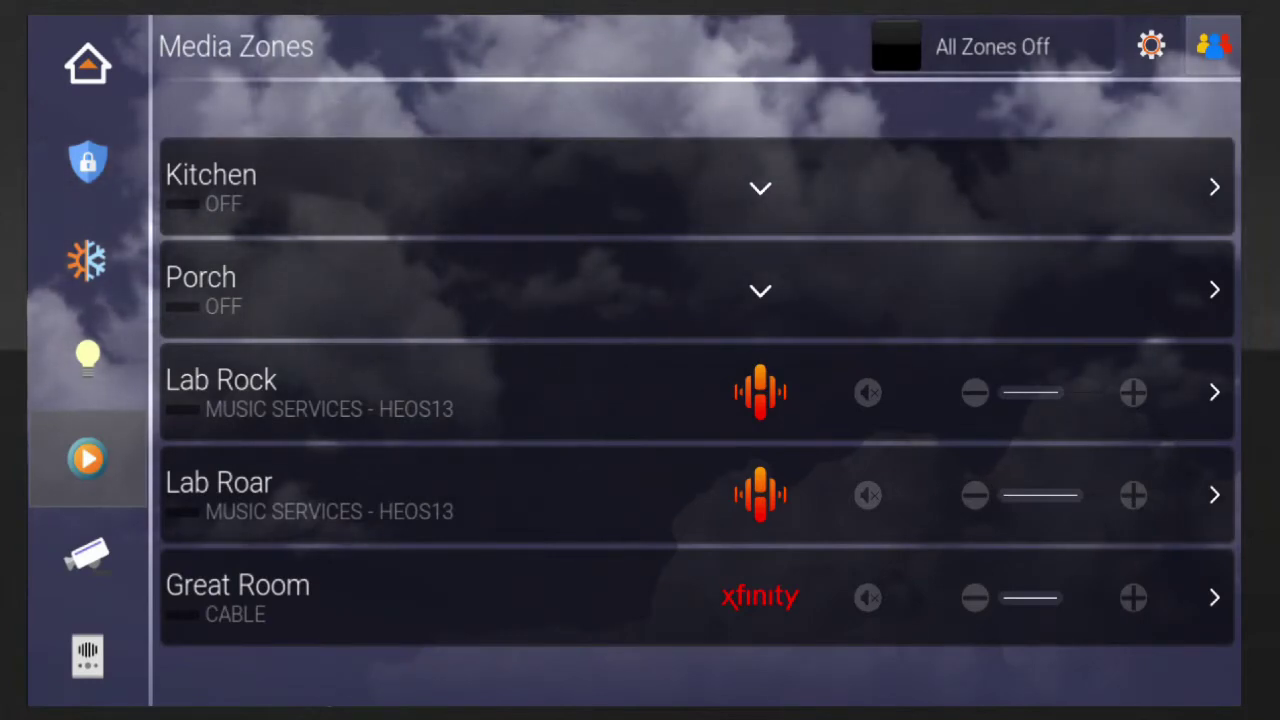
click(868, 596)
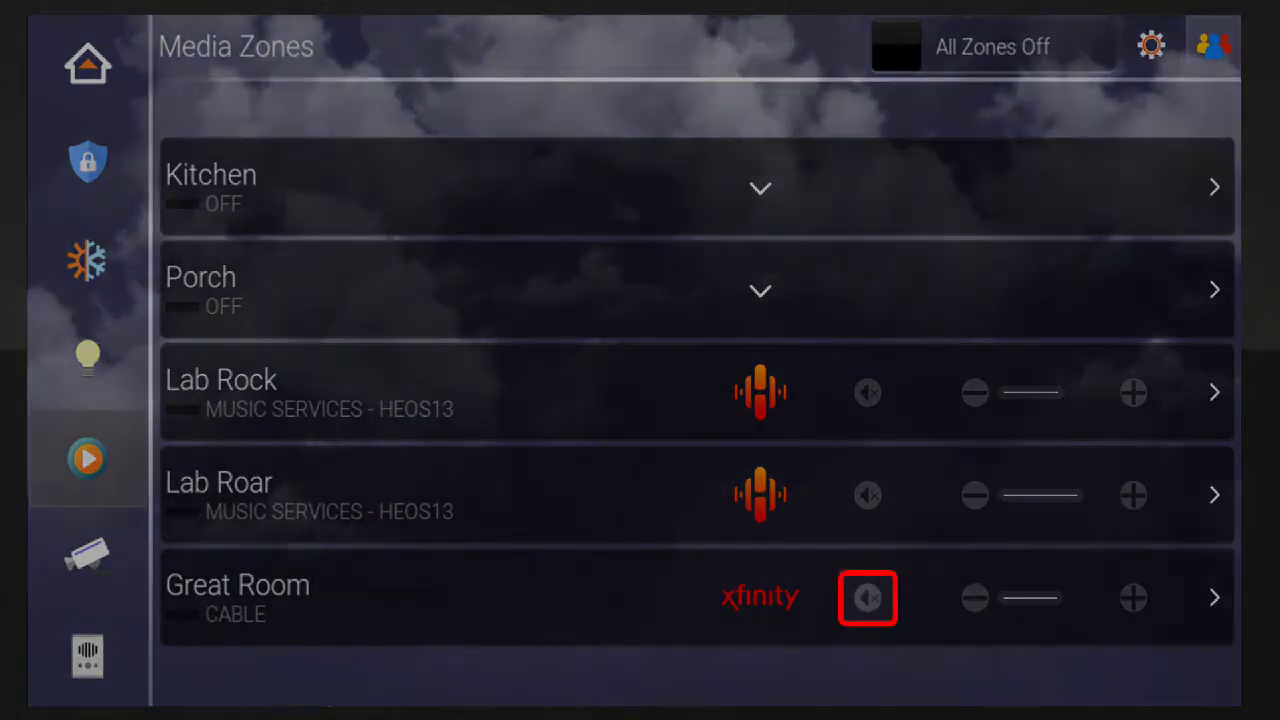
click(868, 596)
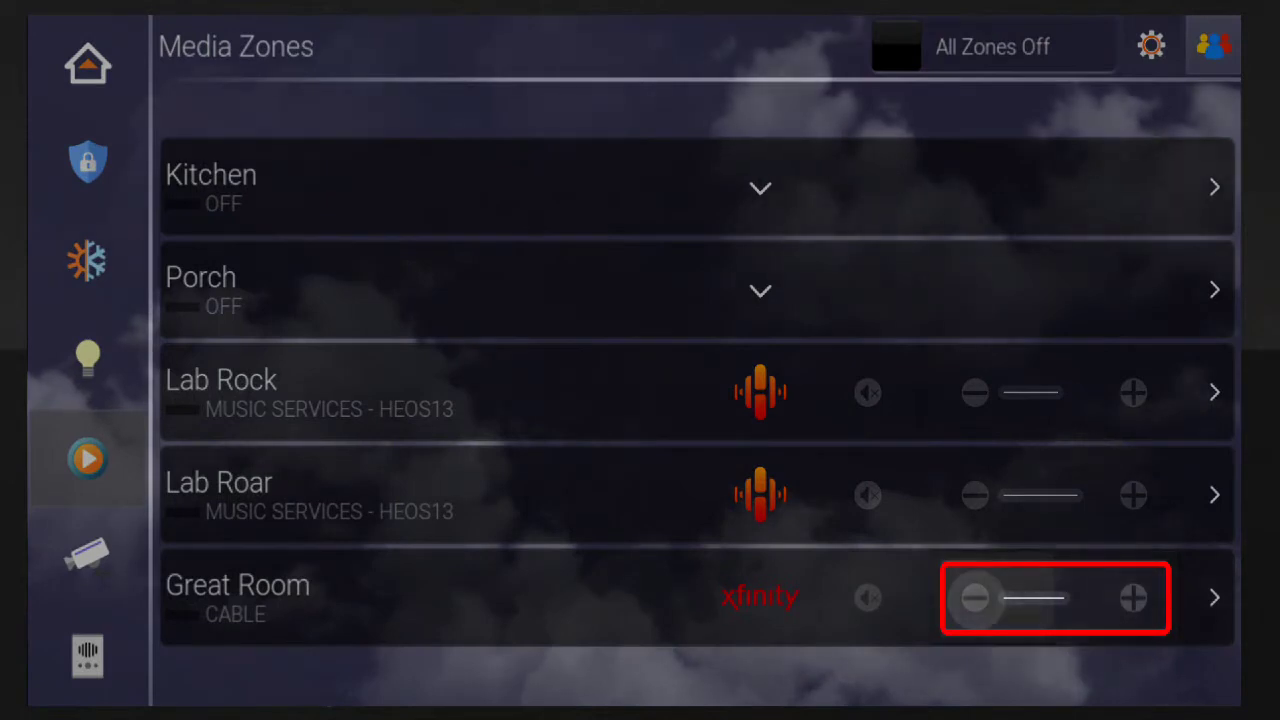
click(974, 596)
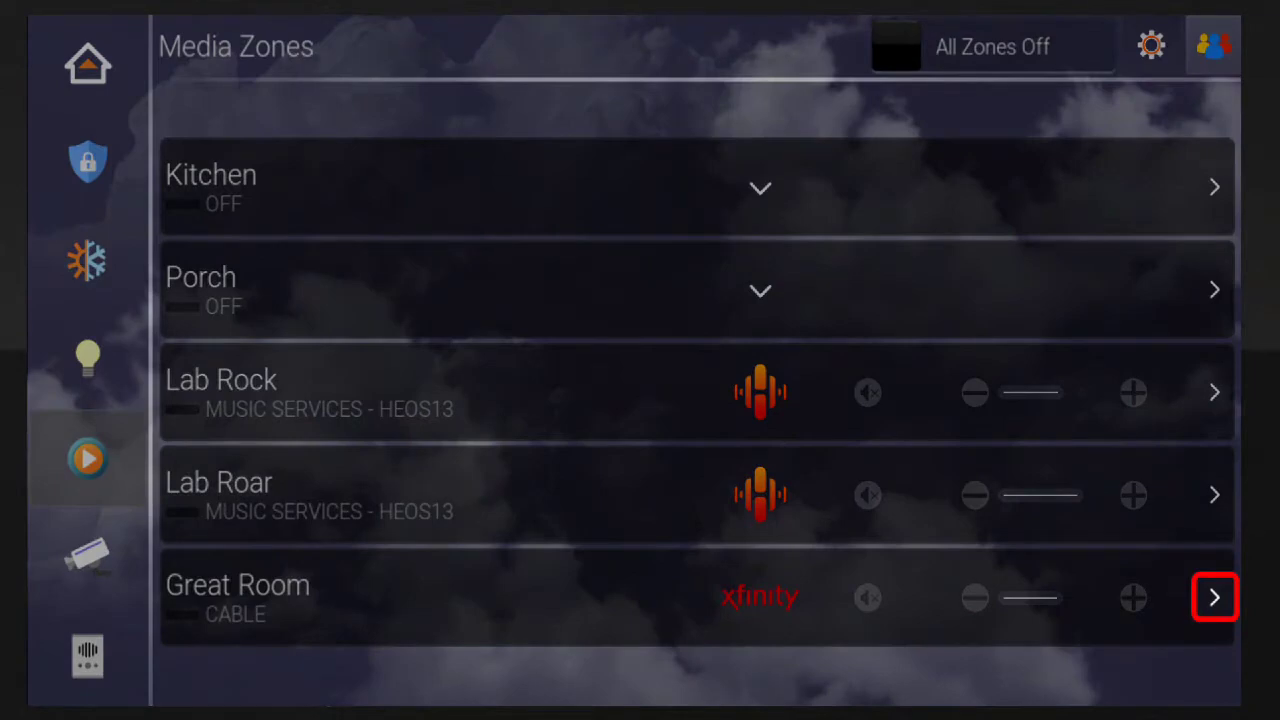
- Bring up the Great Room's Cable remote control page
click(1214, 596)
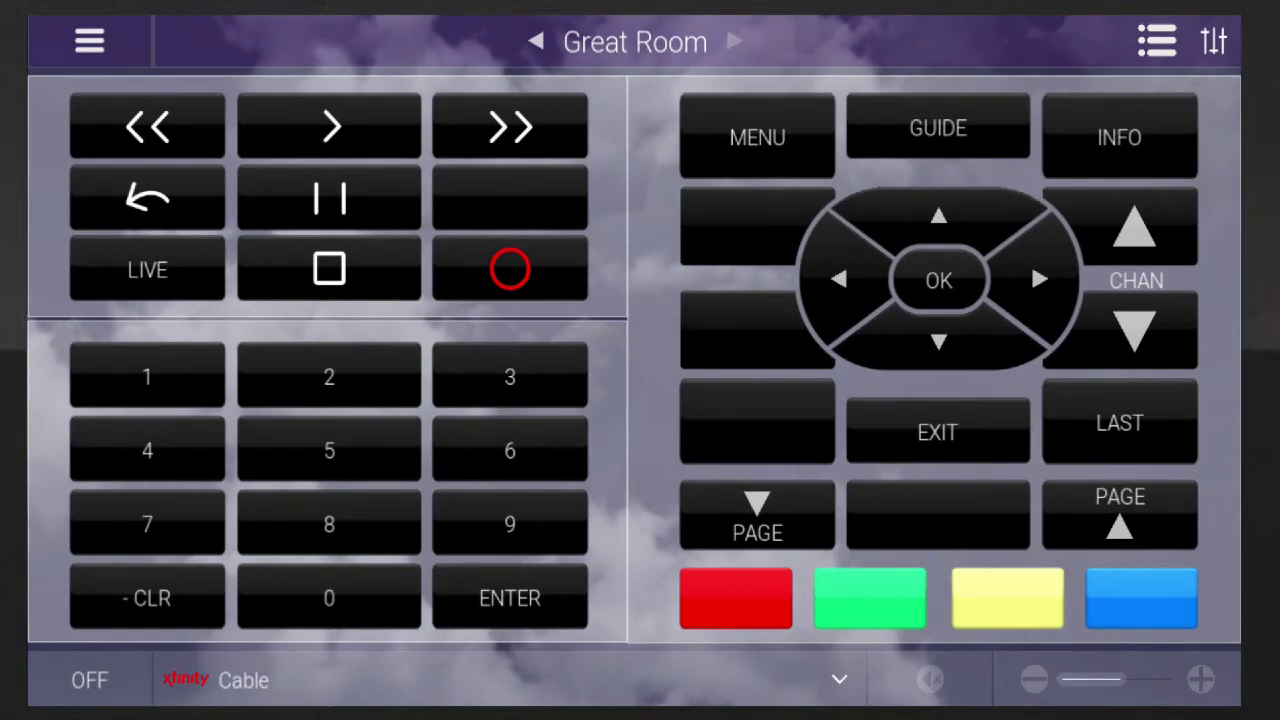
click(328, 268)
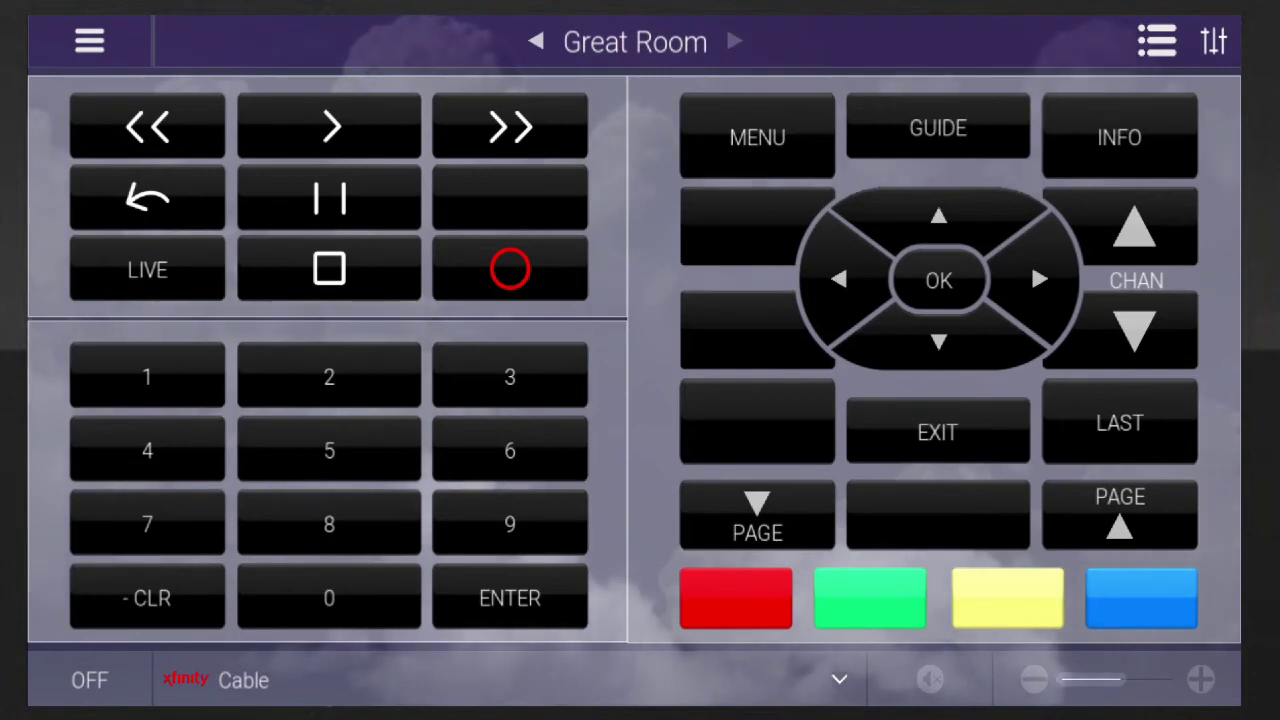
click(216, 680)
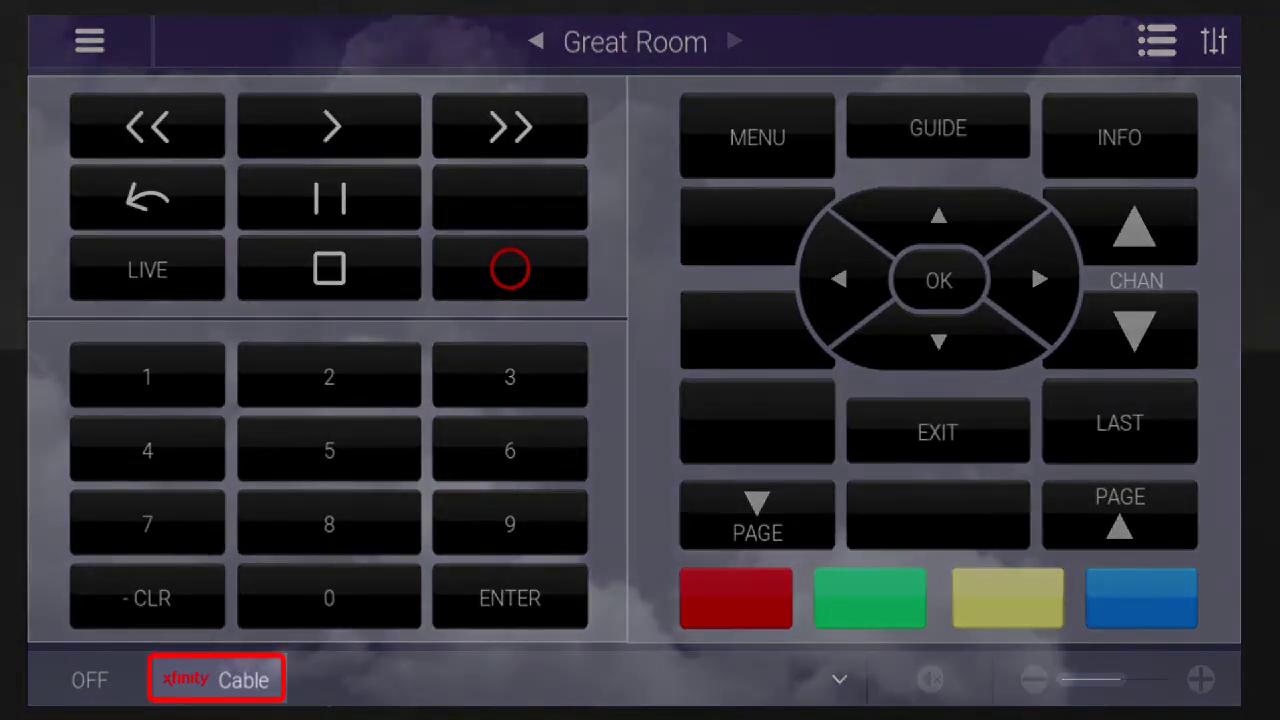
- Switch the Great Room source from Cable to BluRay, showing its BluRay remote
click(216, 680)
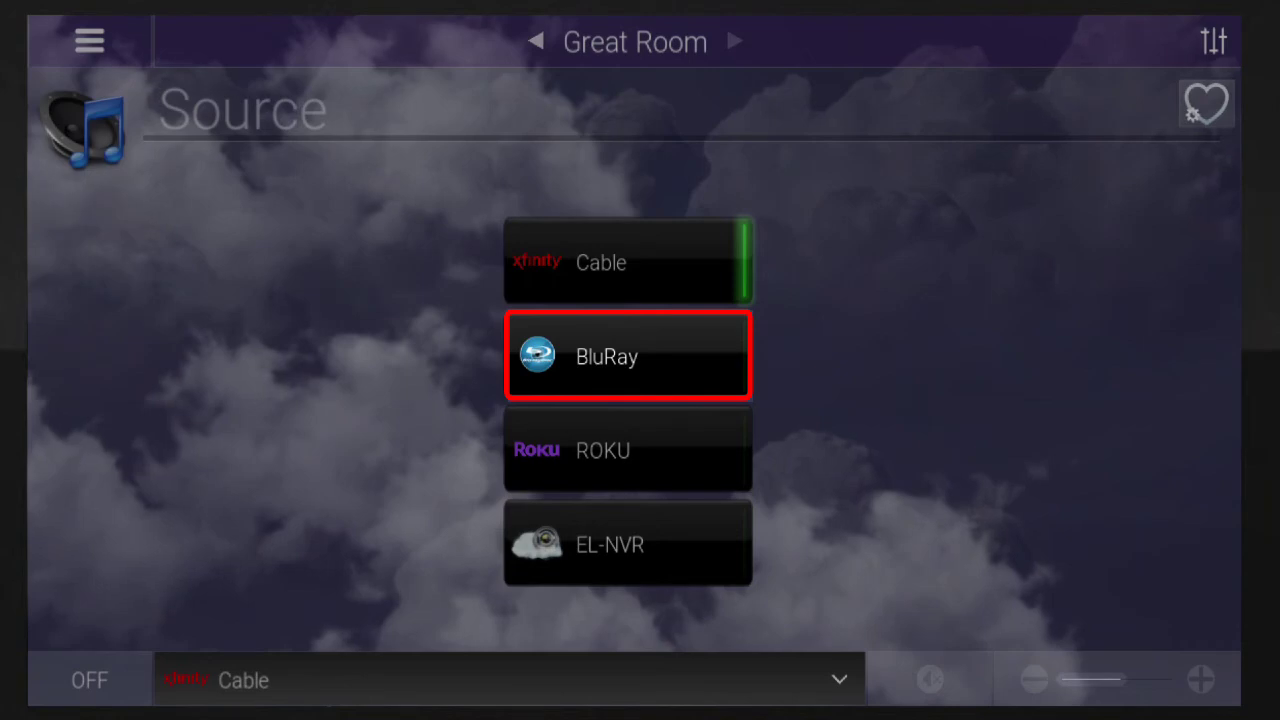
click(628, 356)
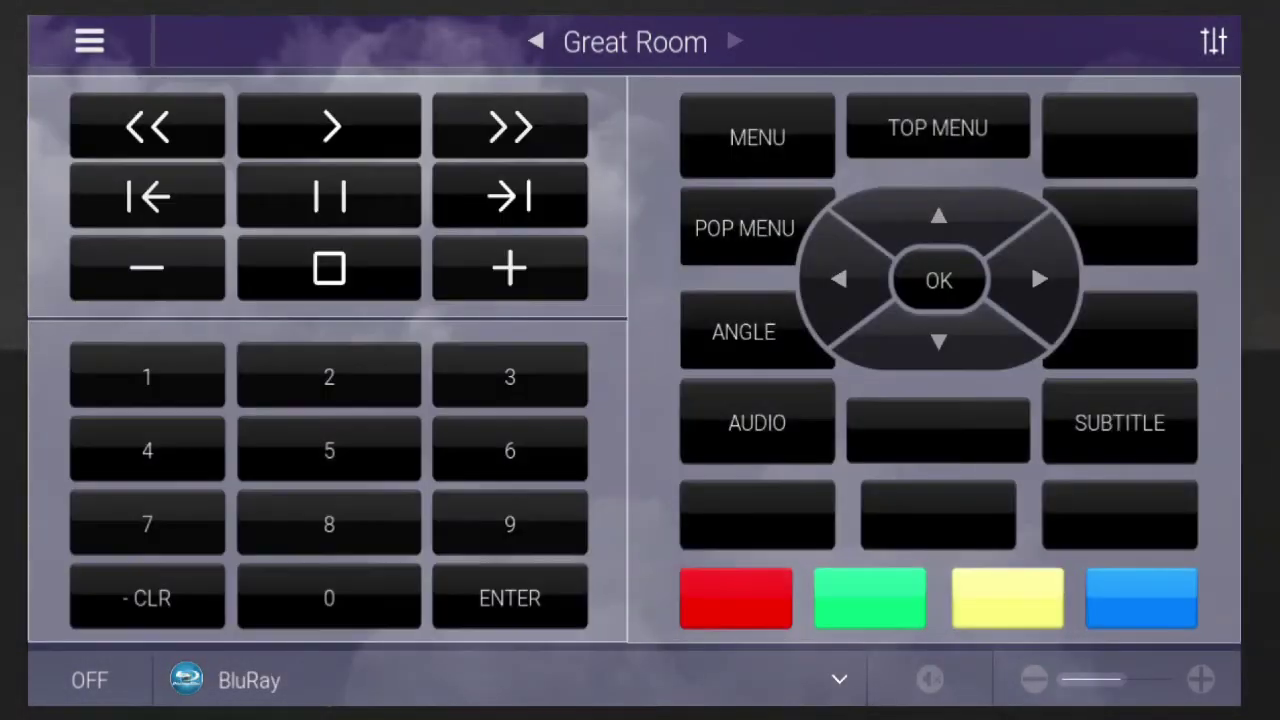